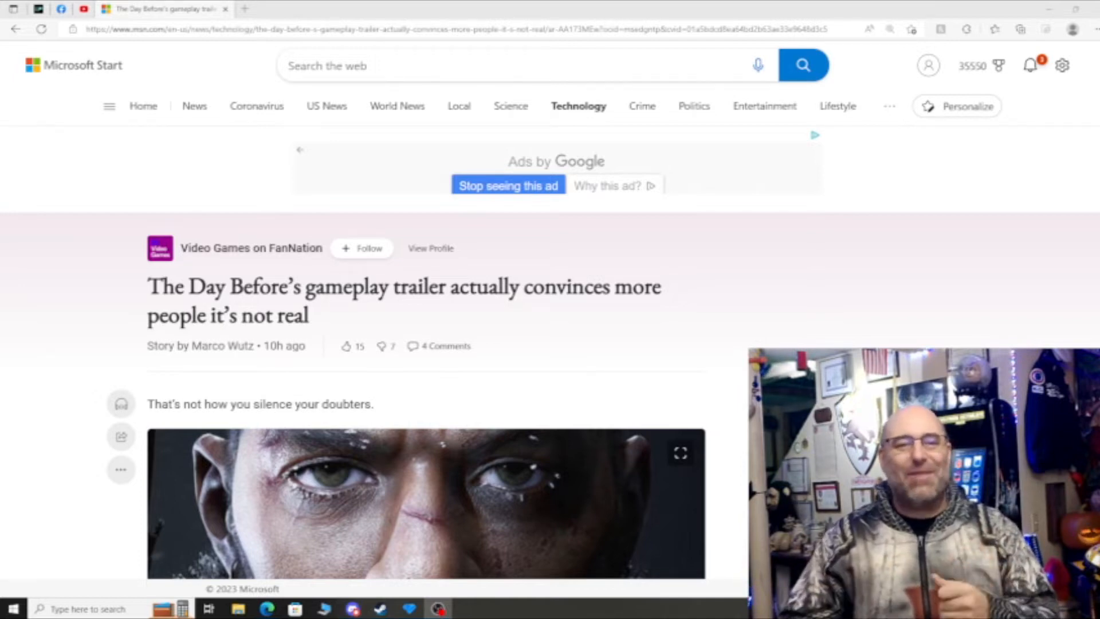
# Scroll past the intro paragraphs of The Day Before article to the embedded gameplay trailer.
pyautogui.scroll(-3)
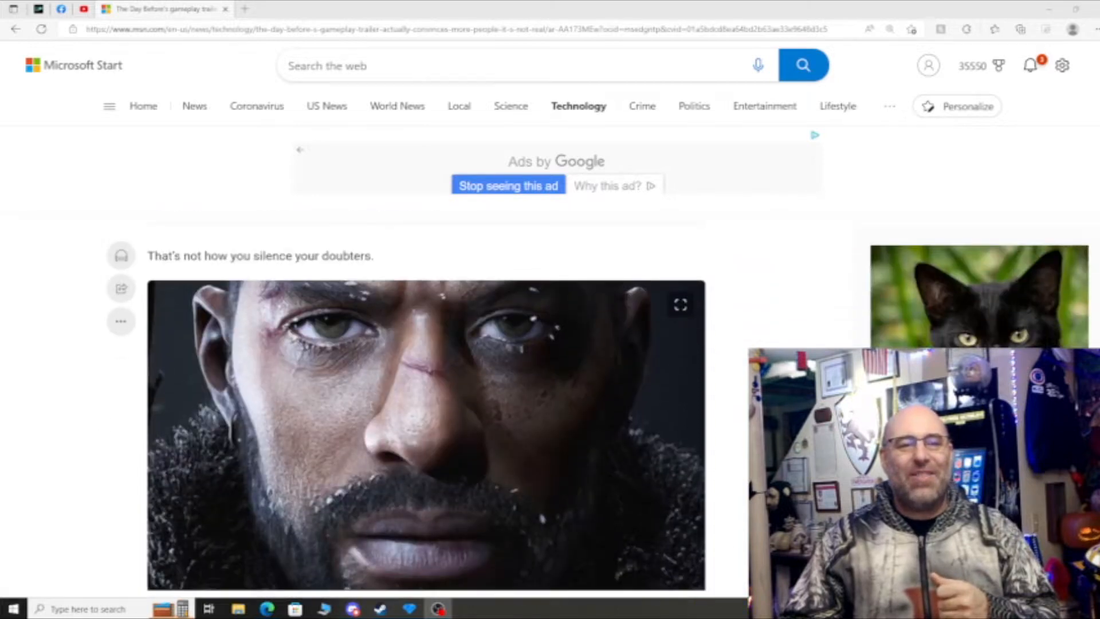
pyautogui.scroll(-3)
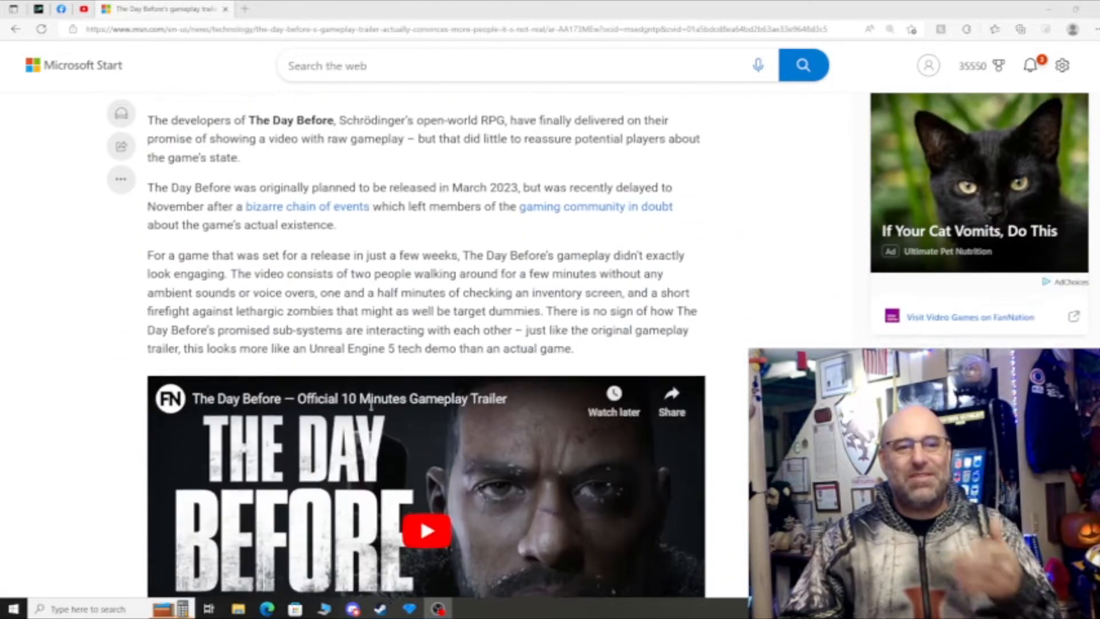
pyautogui.scroll(-3)
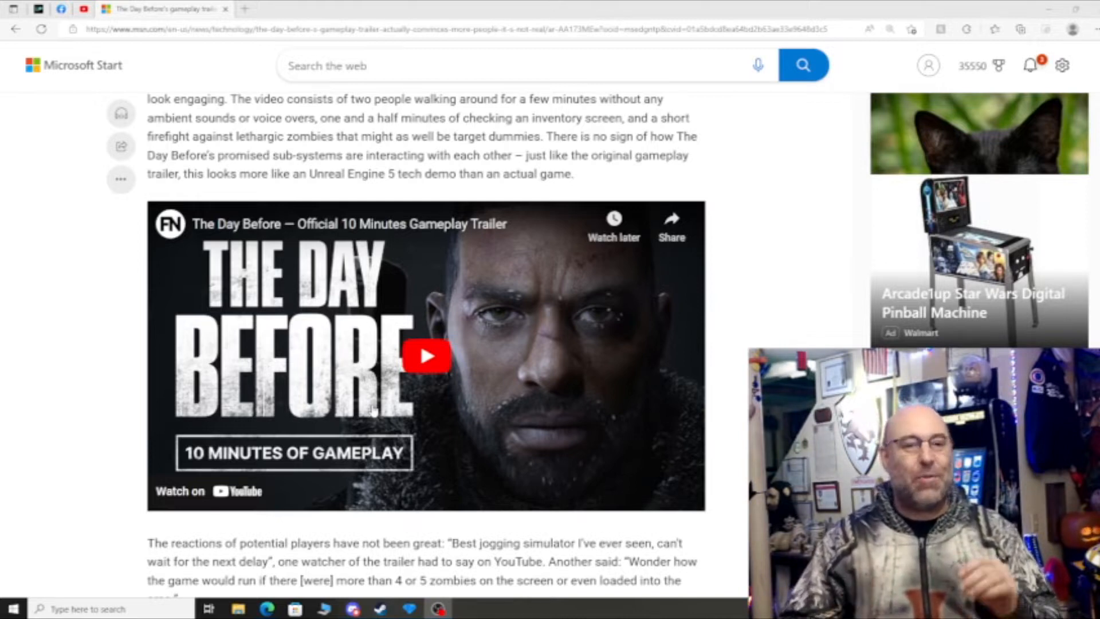
# Start the embedded 10-minute gameplay trailer and unmute it so it plays with sound.
pyautogui.click(426, 355)
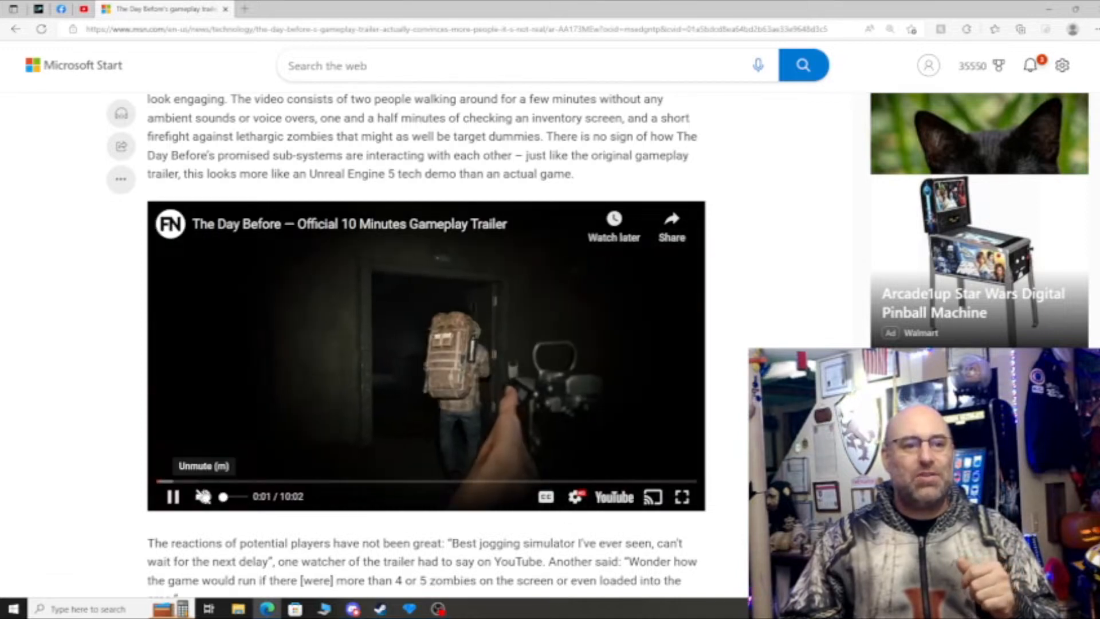
pyautogui.click(203, 496)
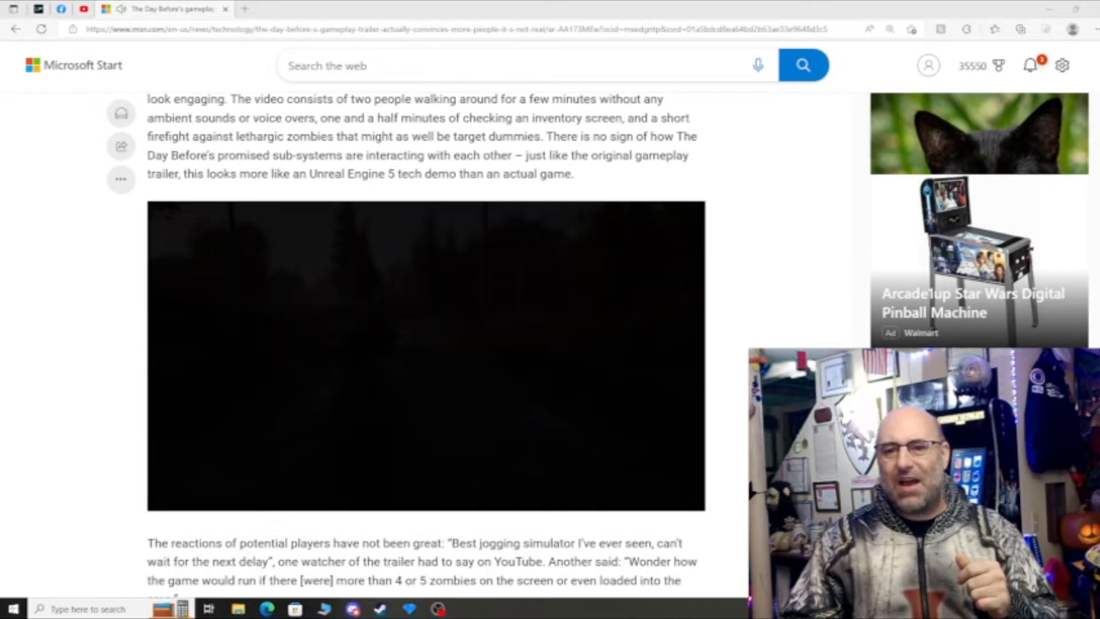
pyautogui.click(426, 354)
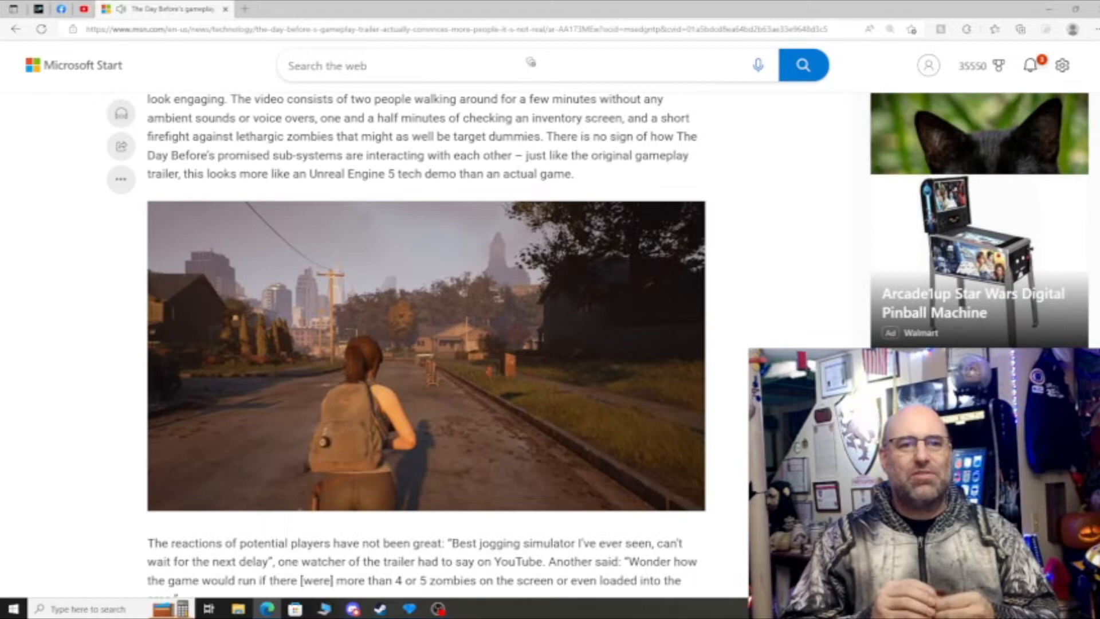
pyautogui.click(426, 354)
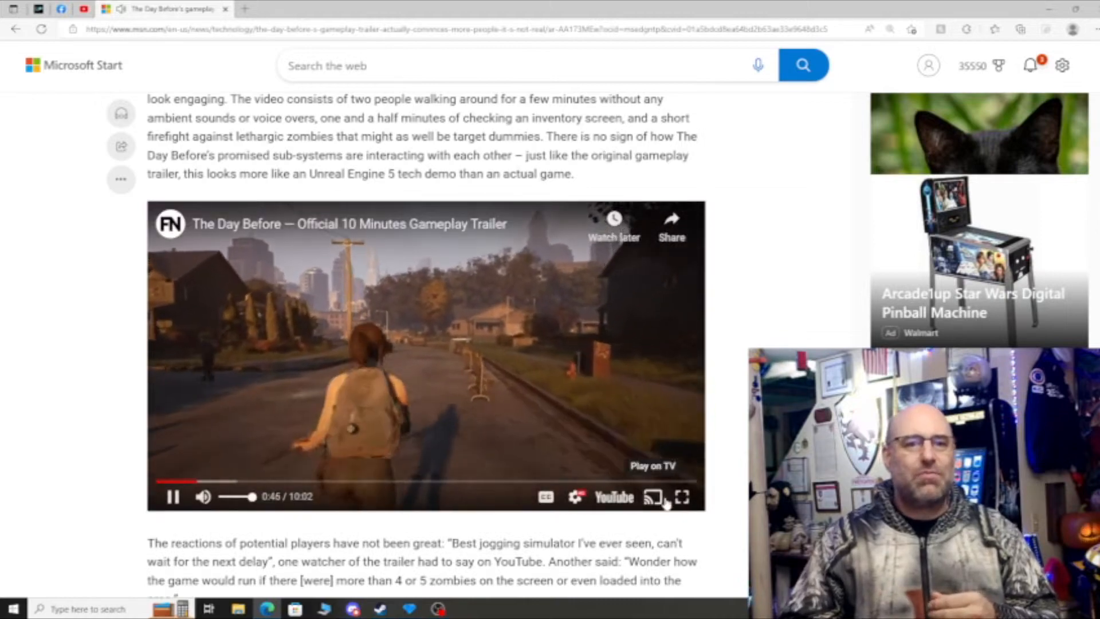
# Switch the YouTube trailer to fullscreen and watch through to the Dismantling menu.
pyautogui.click(683, 497)
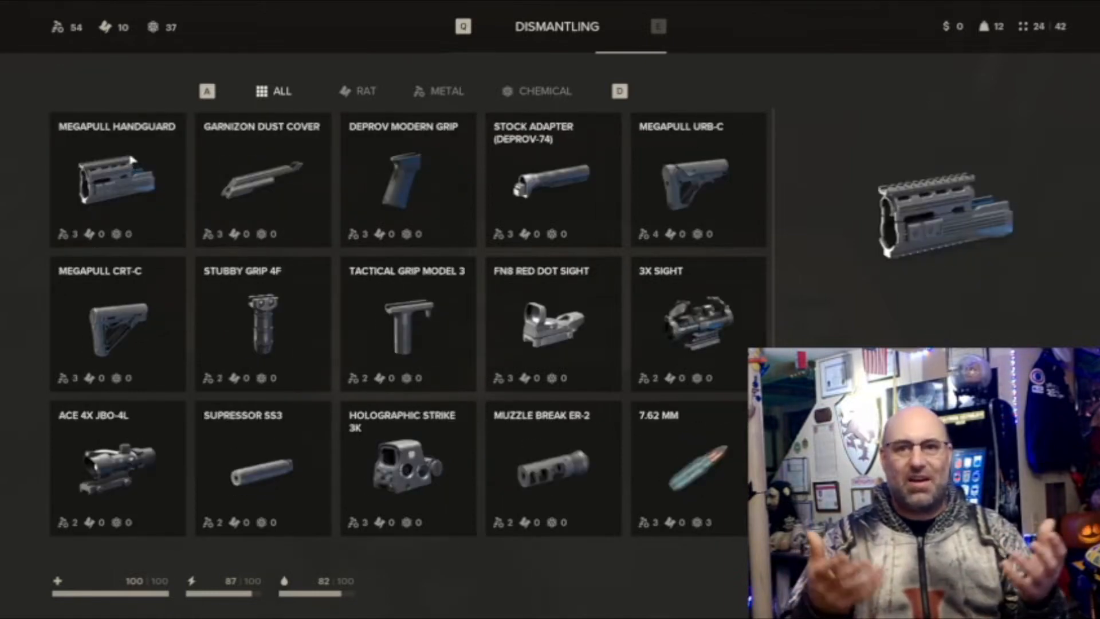
# Keep the full-screen trailer playing past the Craft menu into the dark alley gameplay.
pyautogui.press('q')
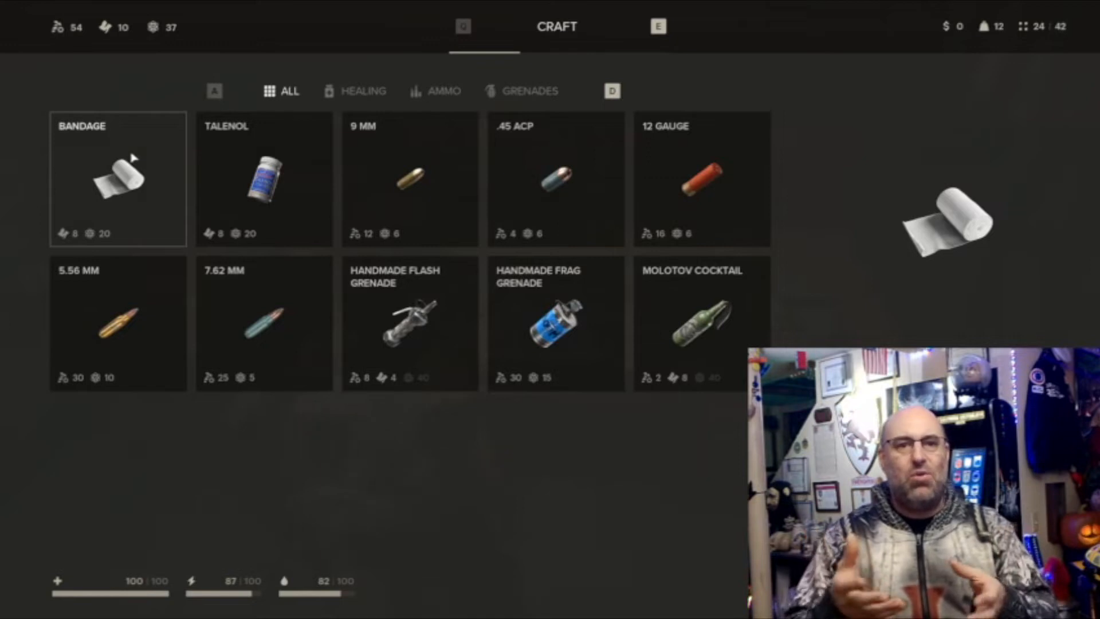
pyautogui.click(264, 323)
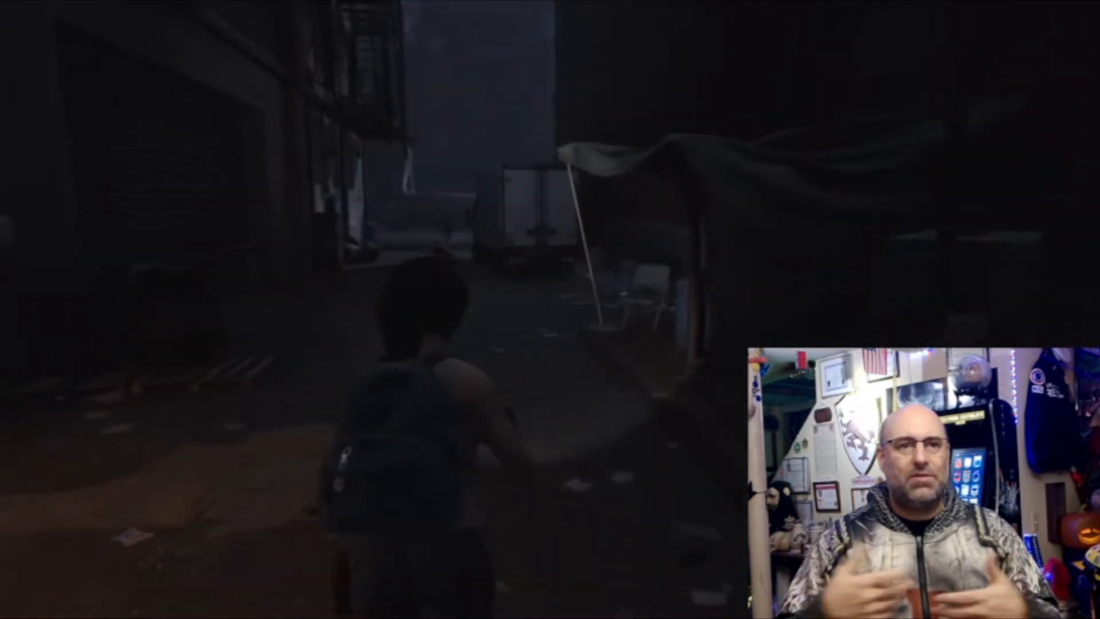
# Press a key on the full-screen trailer while it shows the backpack and clothing inventory.
pyautogui.press('i')
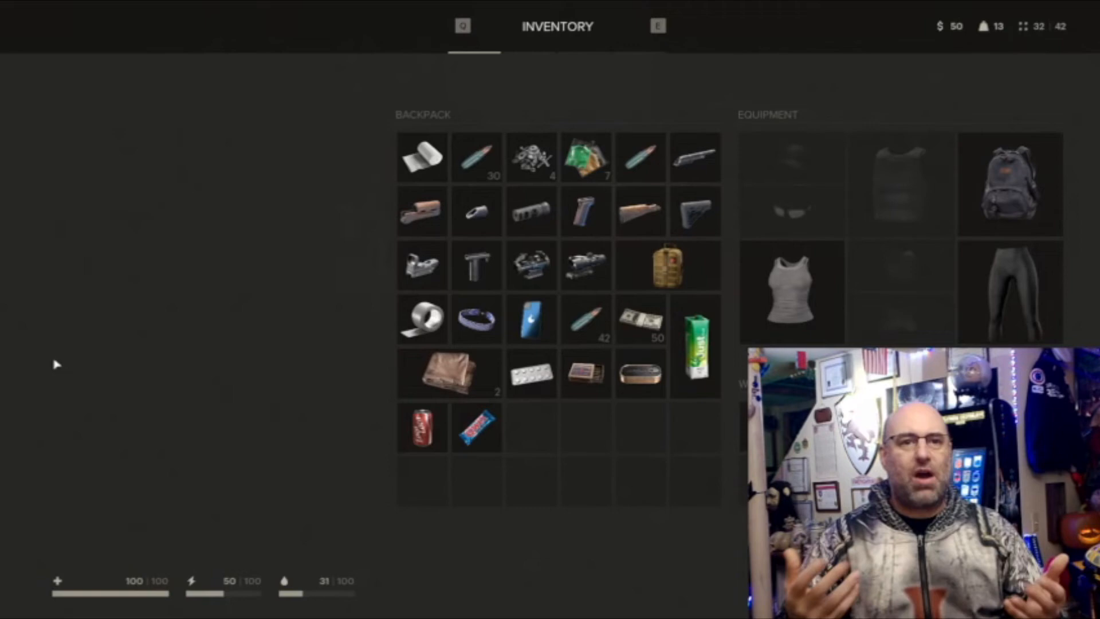
pyautogui.moveTo(684, 350)
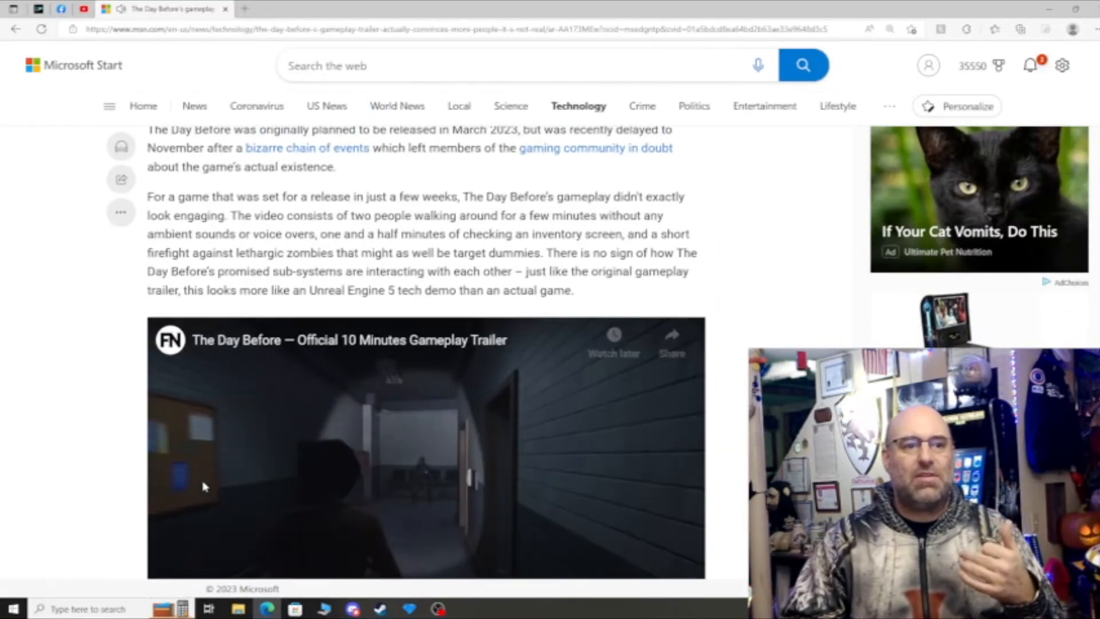
# Scroll the article below the opening paragraphs to the embedded Official 10 Minutes Gameplay Trailer.
pyautogui.scroll(-3)
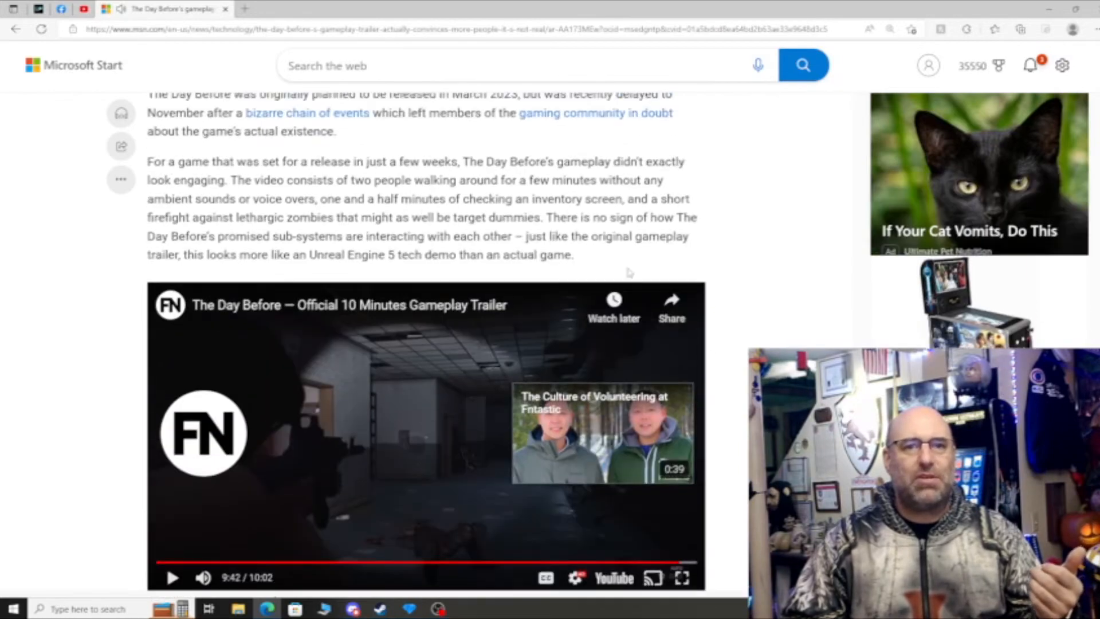
pyautogui.scroll(3)
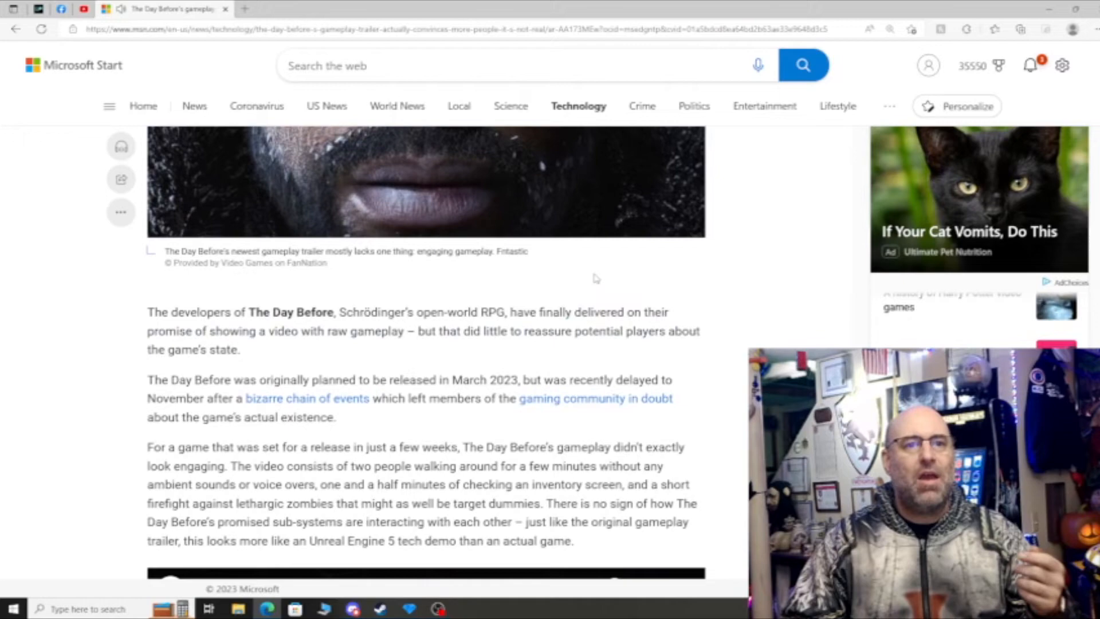
pyautogui.scroll(-3)
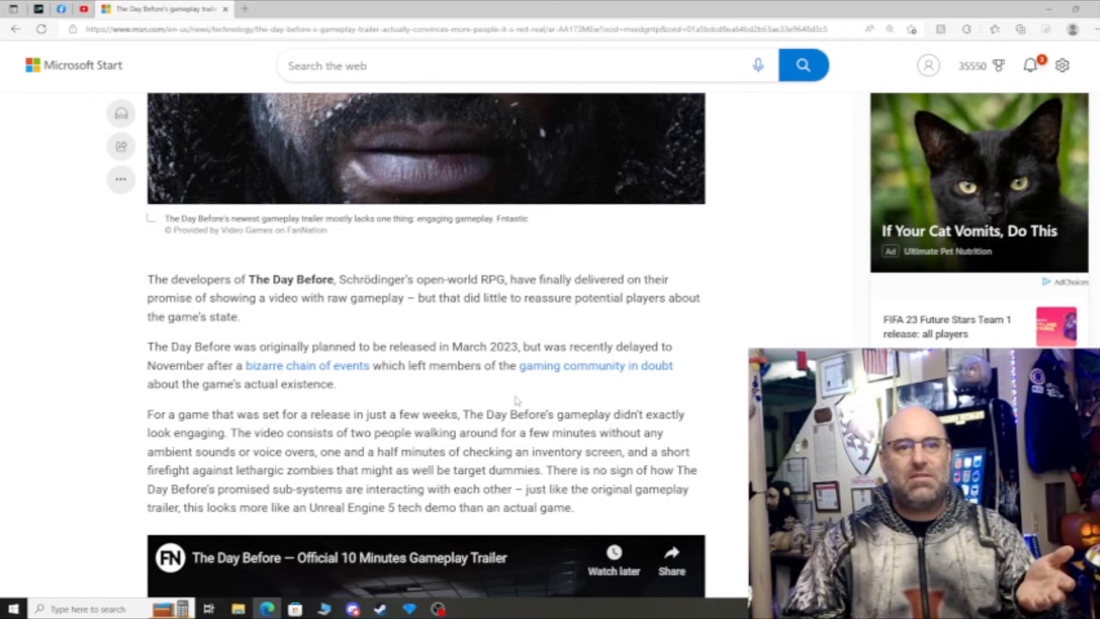
pyautogui.scroll(-3)
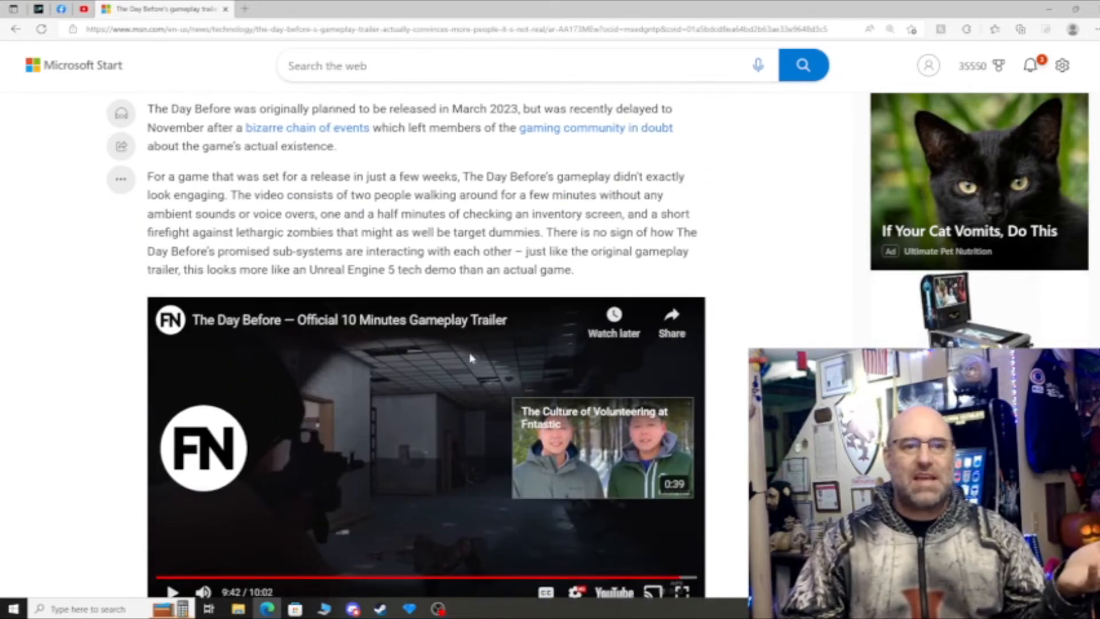
pyautogui.scroll(-3)
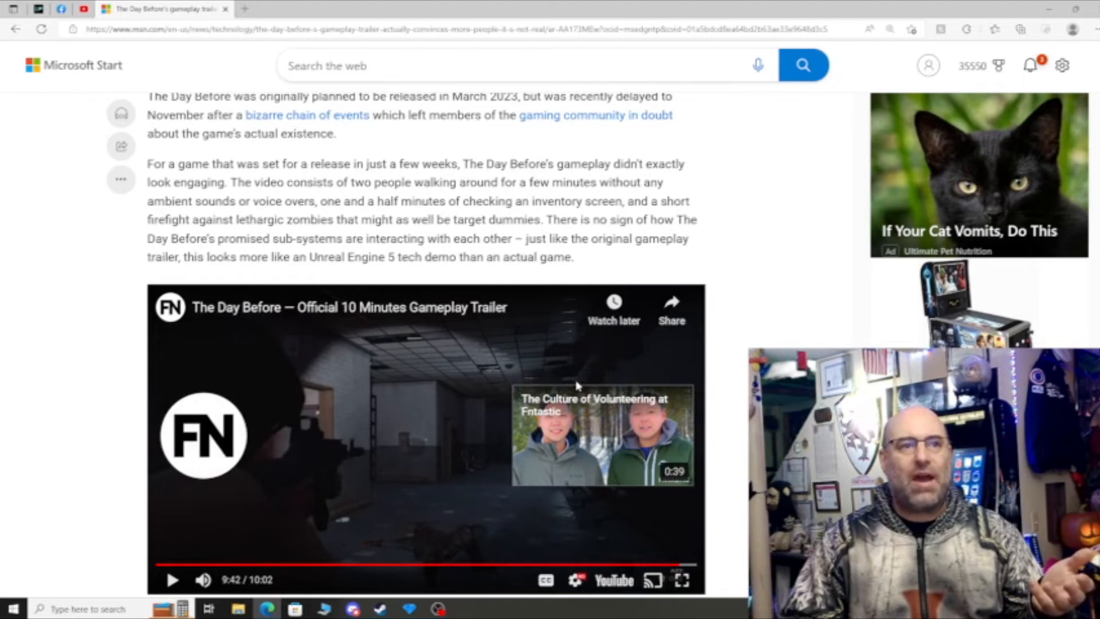
pyautogui.scroll(3)
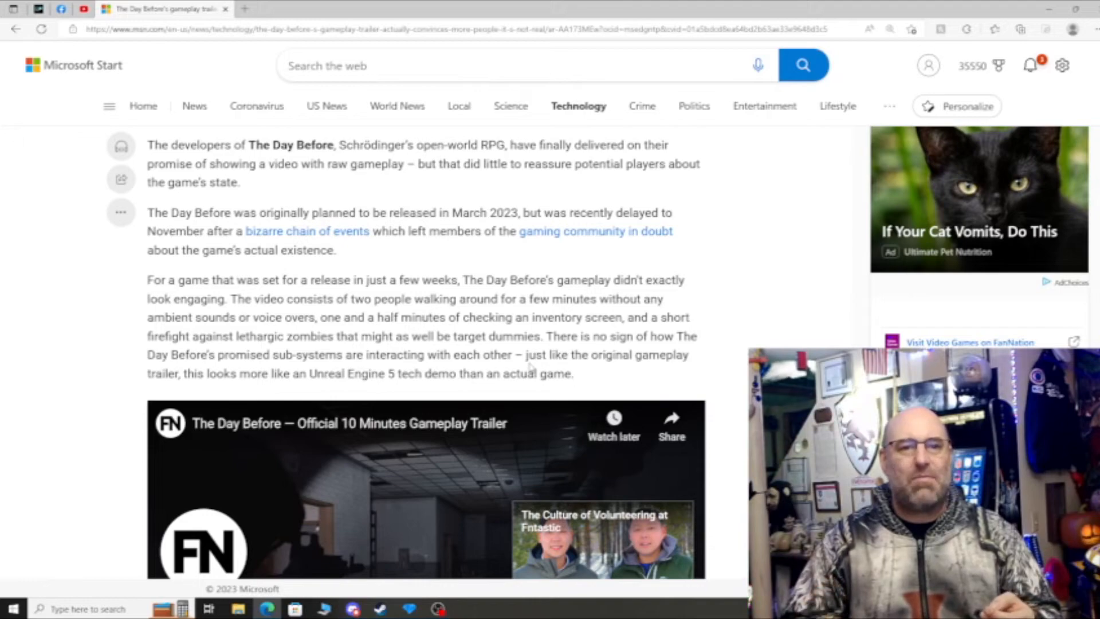
# Read the player quotes below the trailer, then return to the headline and byline.
pyautogui.scroll(-3)
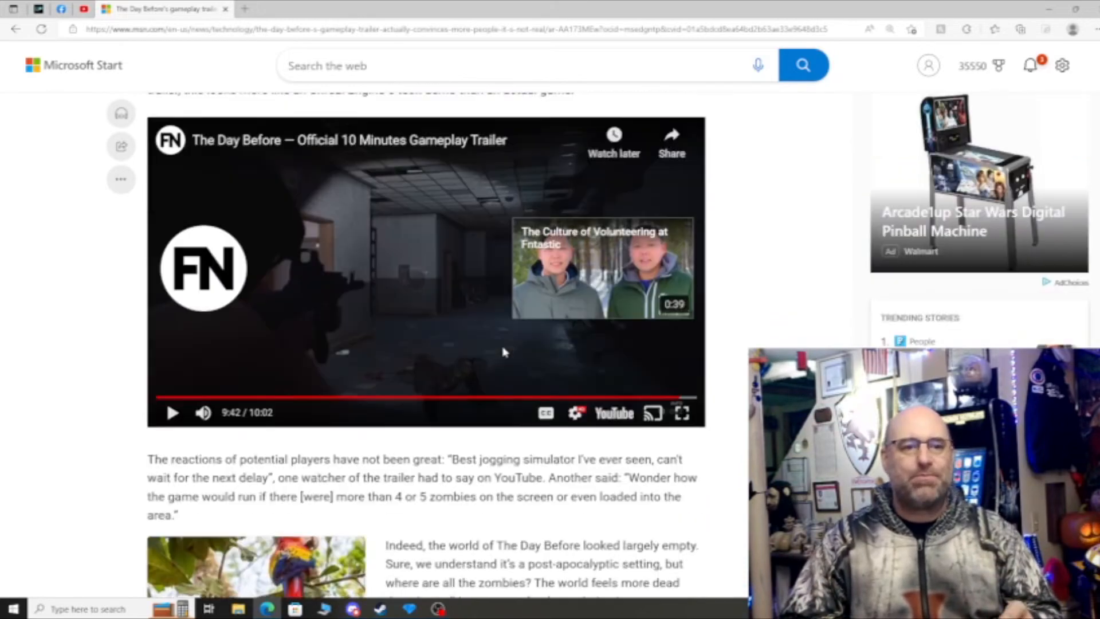
pyautogui.scroll(-3)
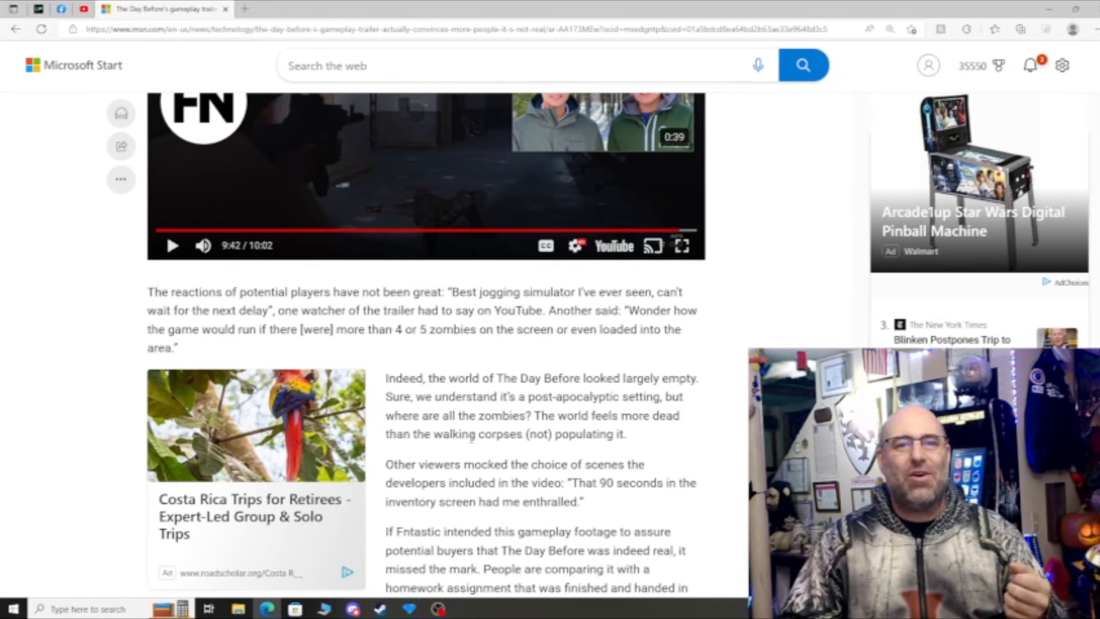
pyautogui.scroll(-3)
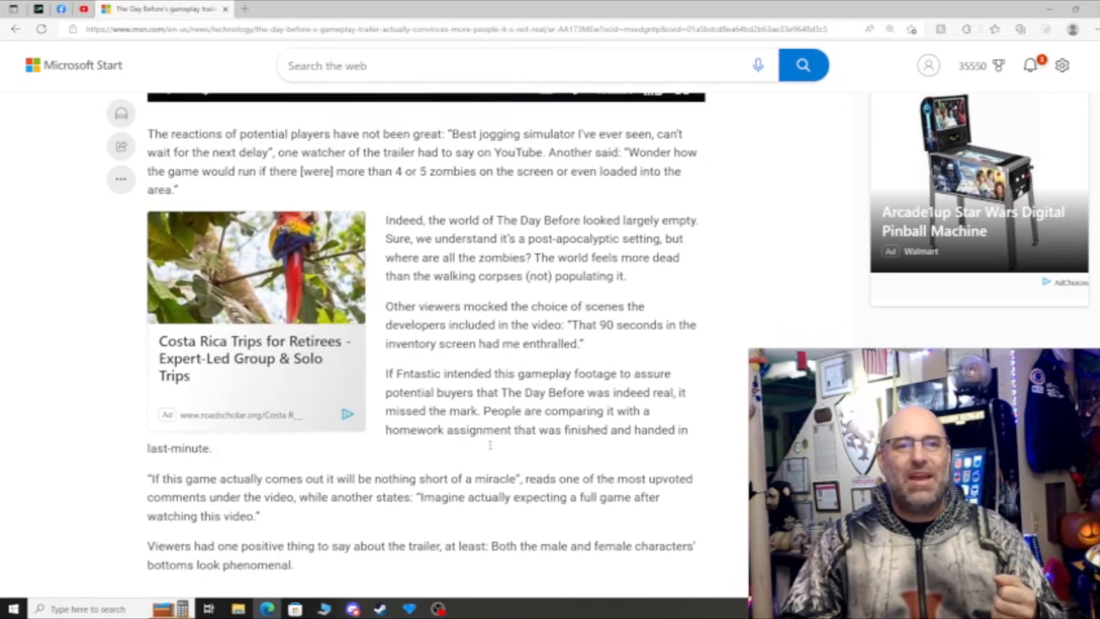
pyautogui.scroll(-3)
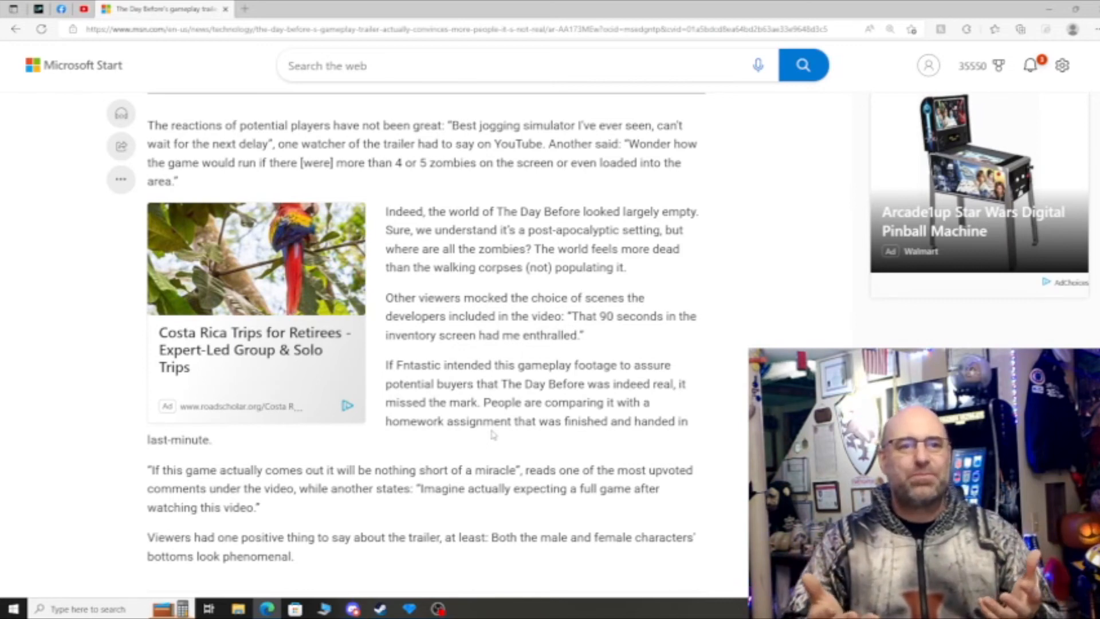
pyautogui.scroll(-3)
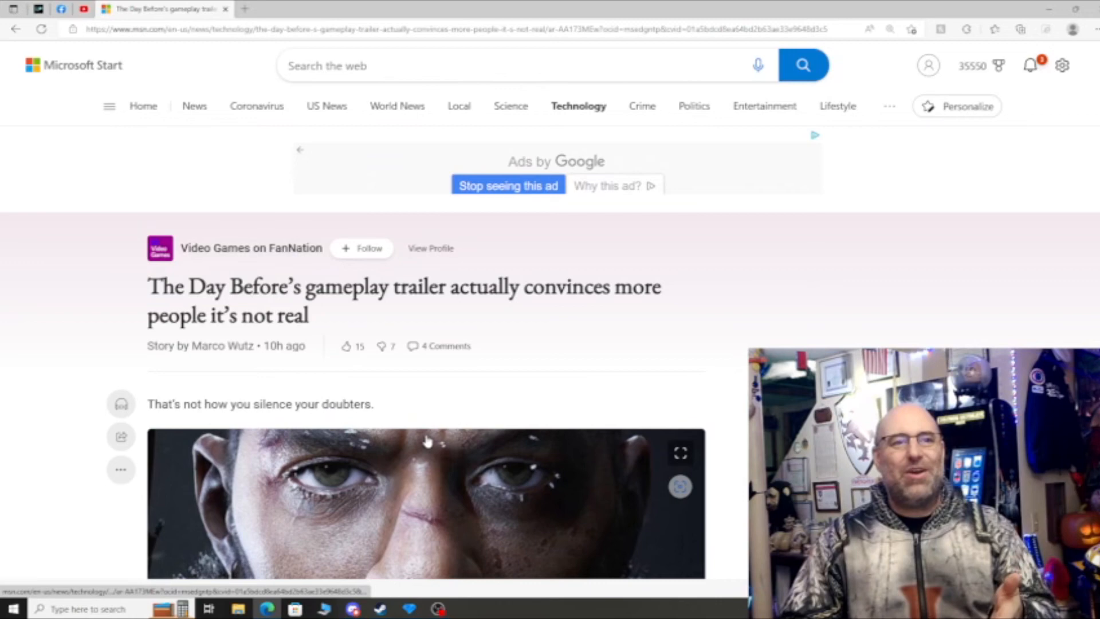
pyautogui.moveTo(428, 440)
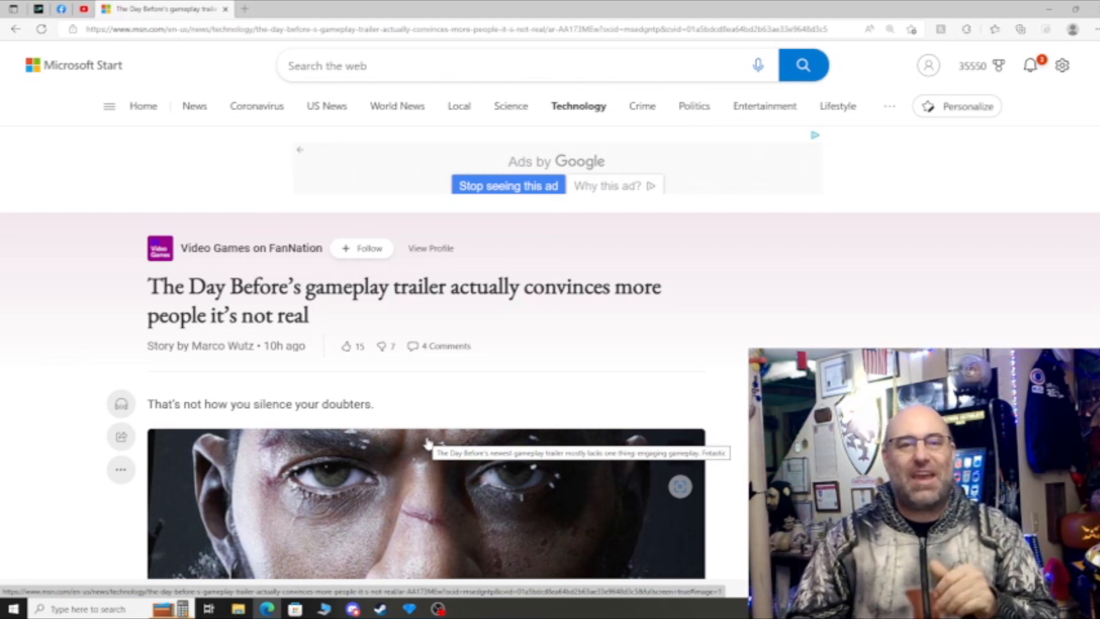
# Scroll past the lead image to the paragraphs on the game's delay and trailer.
pyautogui.scroll(-3)
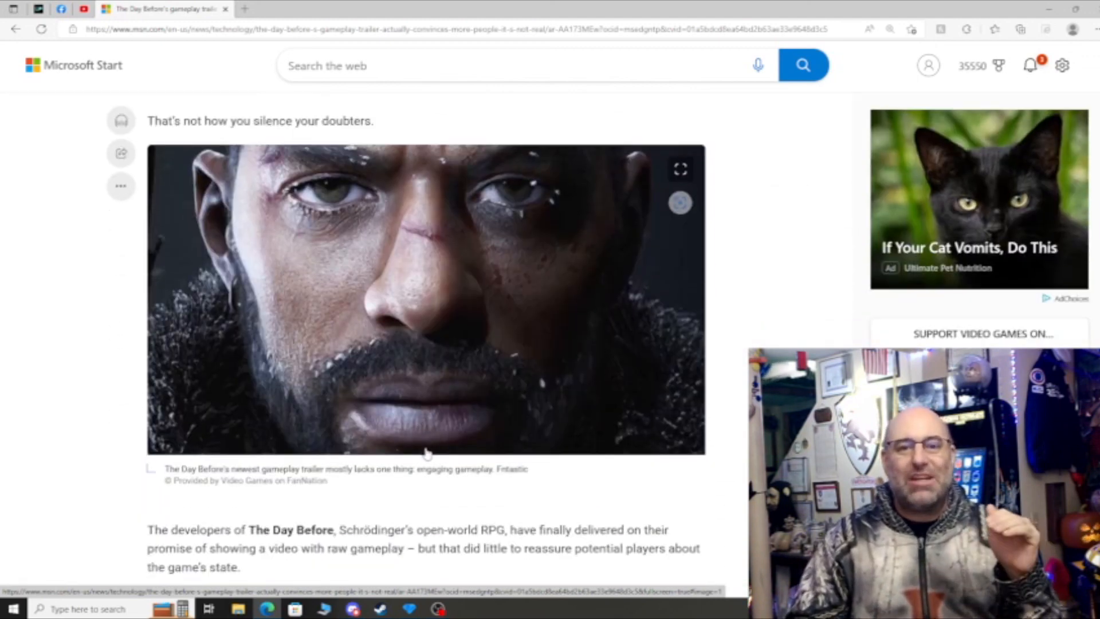
pyautogui.scroll(-3)
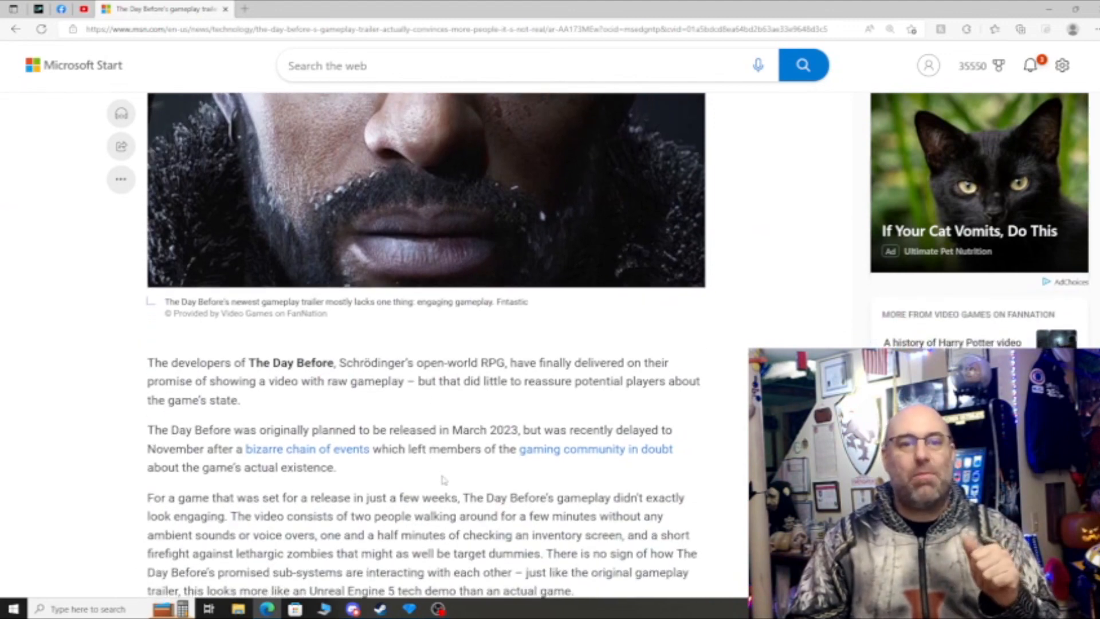
pyautogui.scroll(-3)
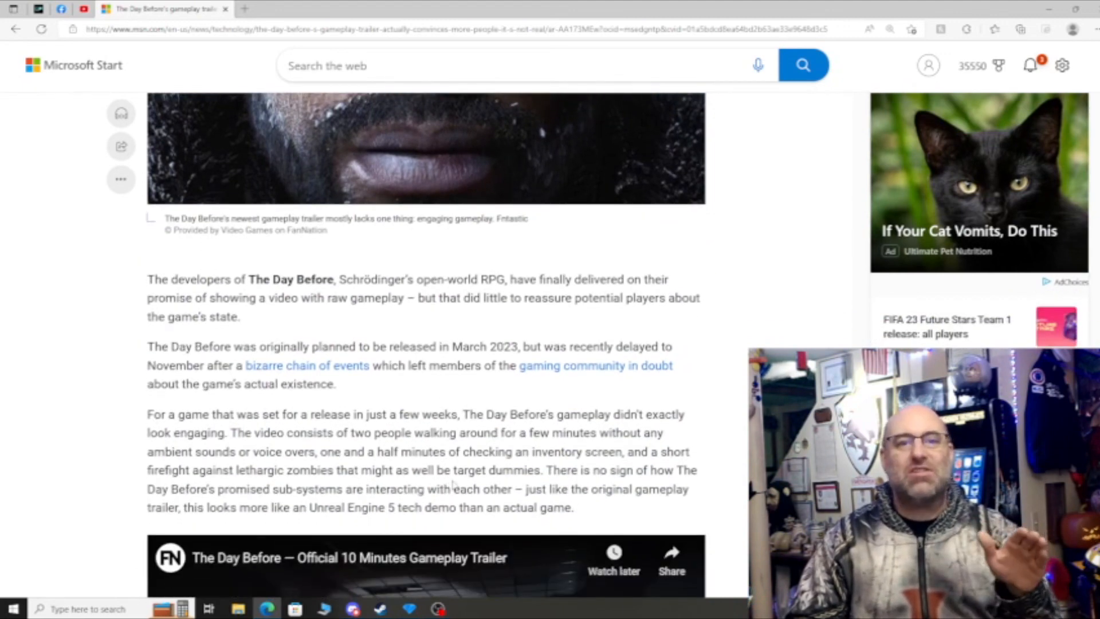